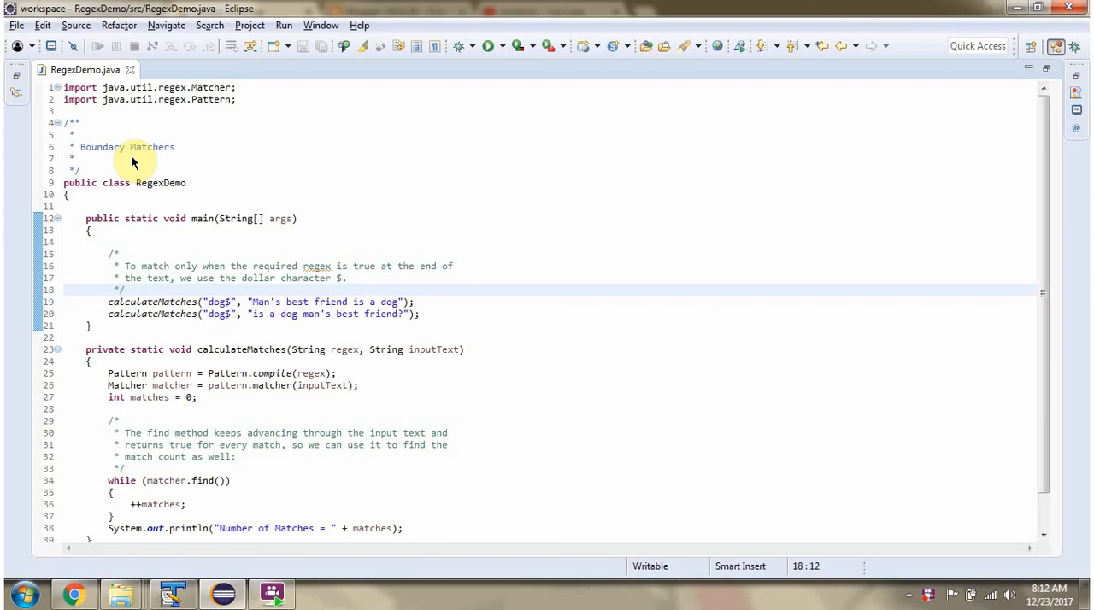
Run RegexDemo and read the console output: Number of Matches = 1, then 0
{"action": "left_click", "coordinate": [124, 289]}
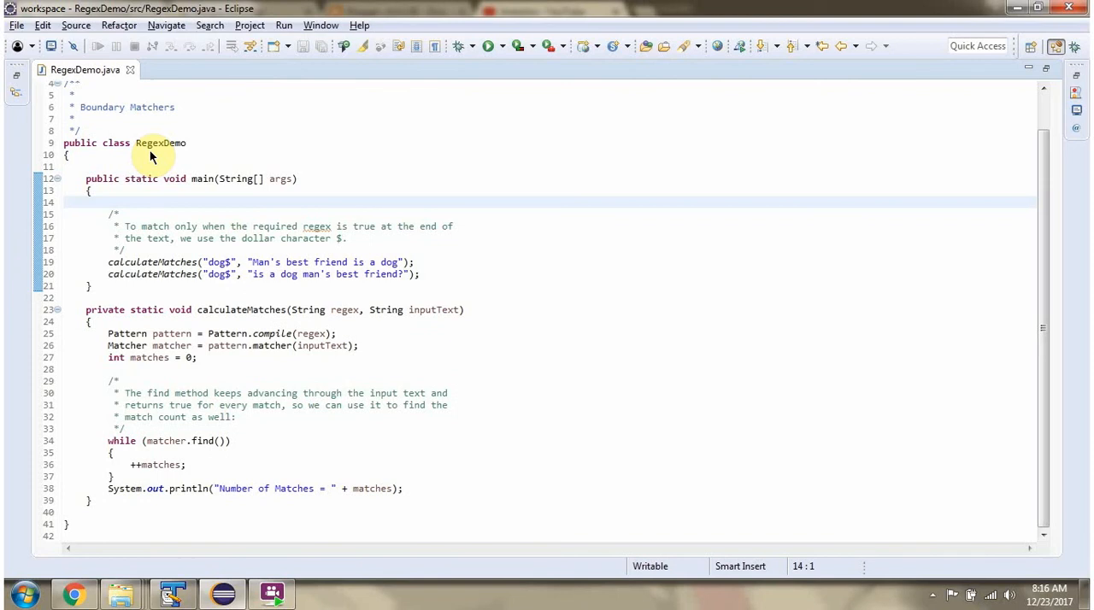
{"action": "mouse_move", "coordinate": [177, 178]}
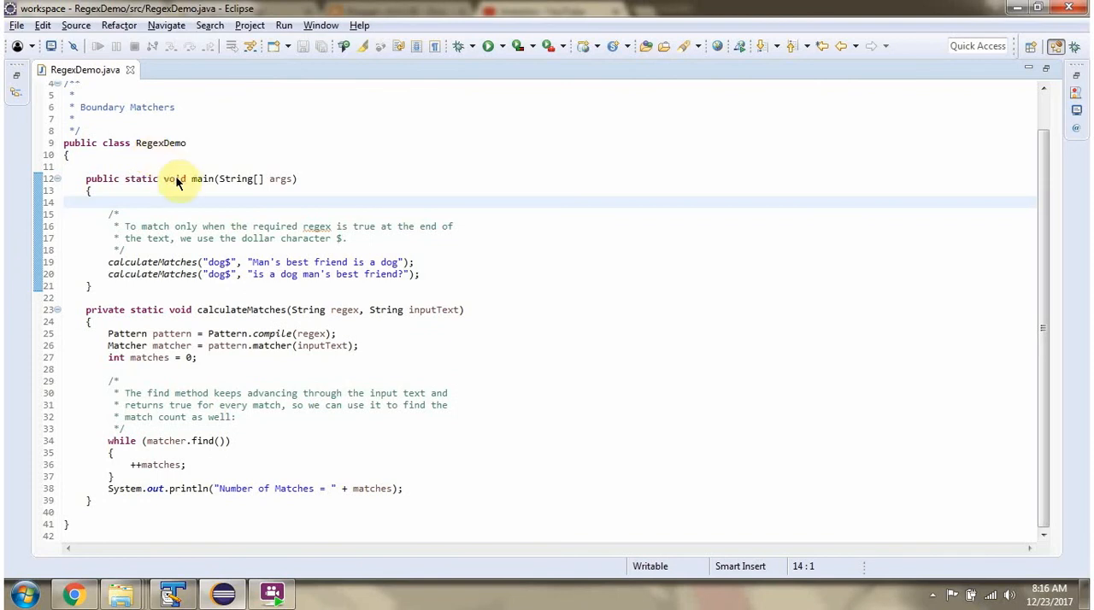
{"action": "mouse_move", "coordinate": [279, 180]}
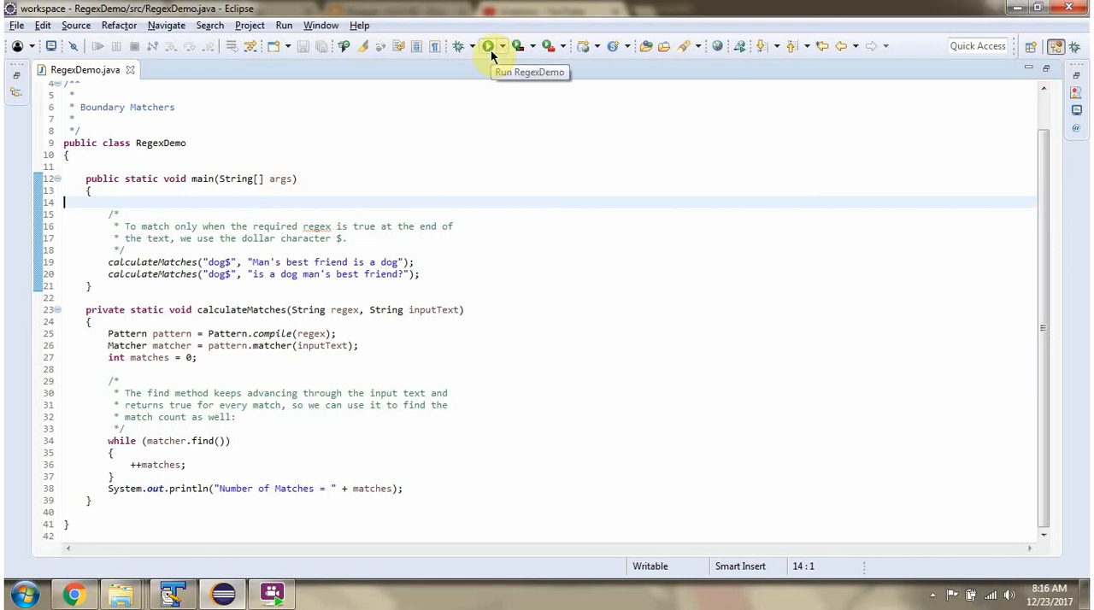
{"action": "left_click", "coordinate": [489, 46]}
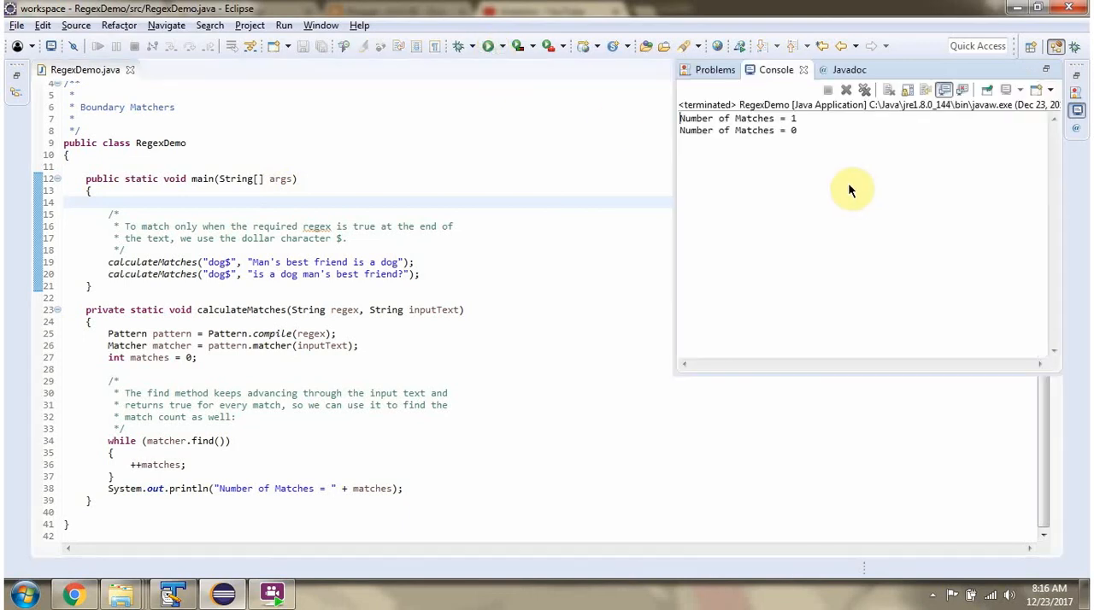
{"action": "mouse_move", "coordinate": [793, 144]}
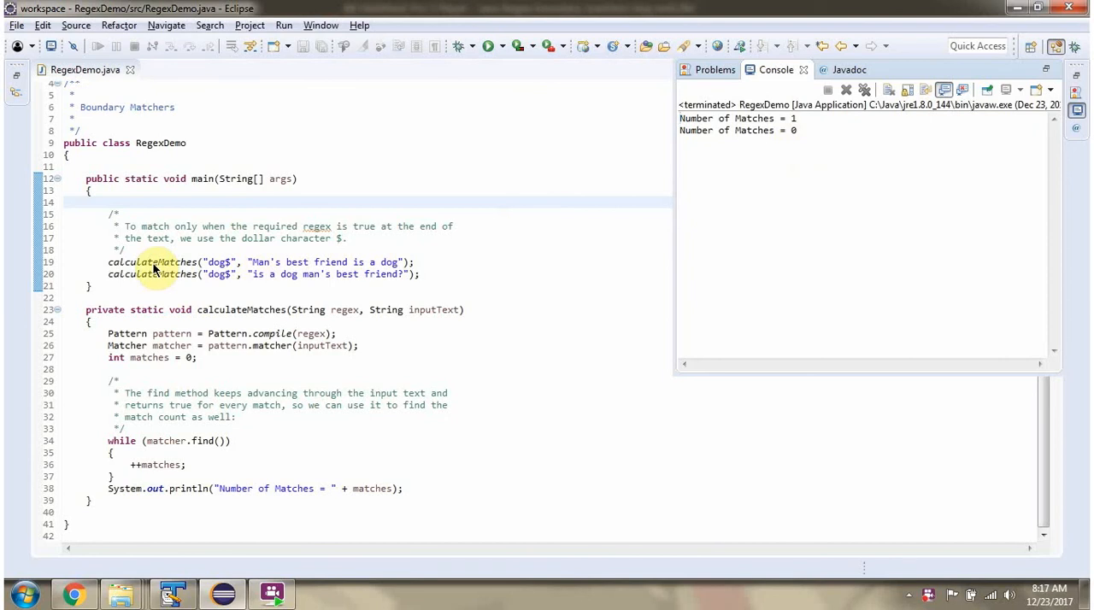
{"action": "mouse_move", "coordinate": [248, 324]}
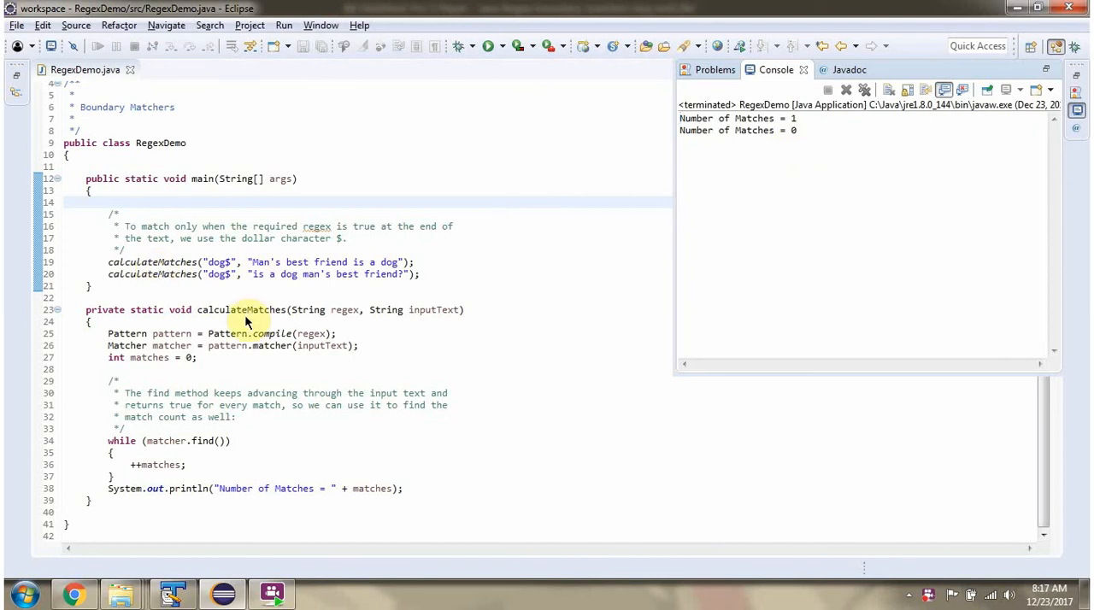
{"action": "mouse_move", "coordinate": [334, 321]}
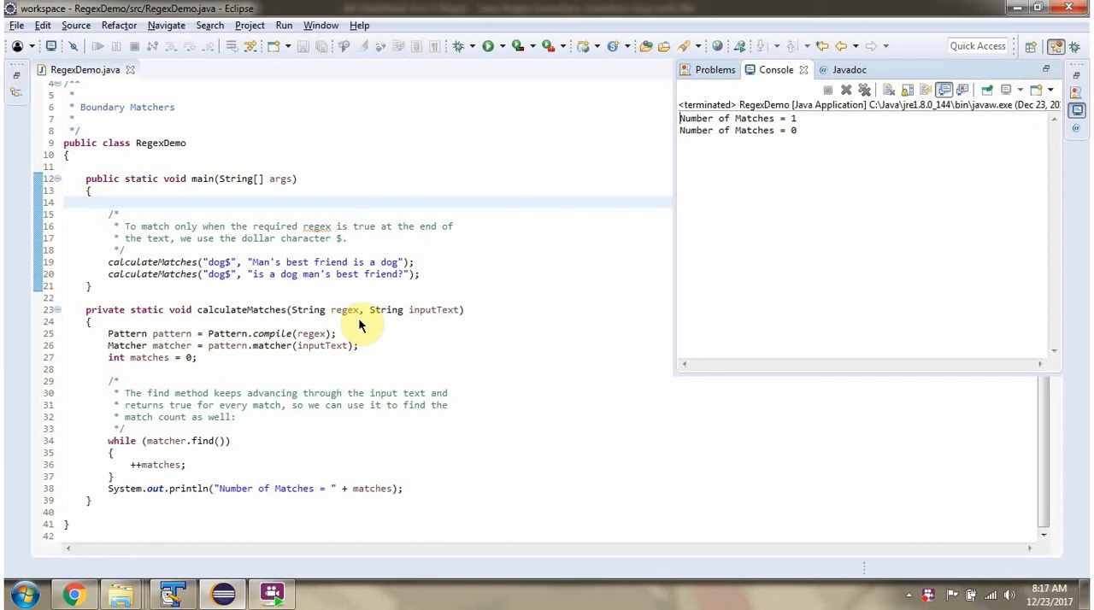
{"action": "mouse_move", "coordinate": [414, 324]}
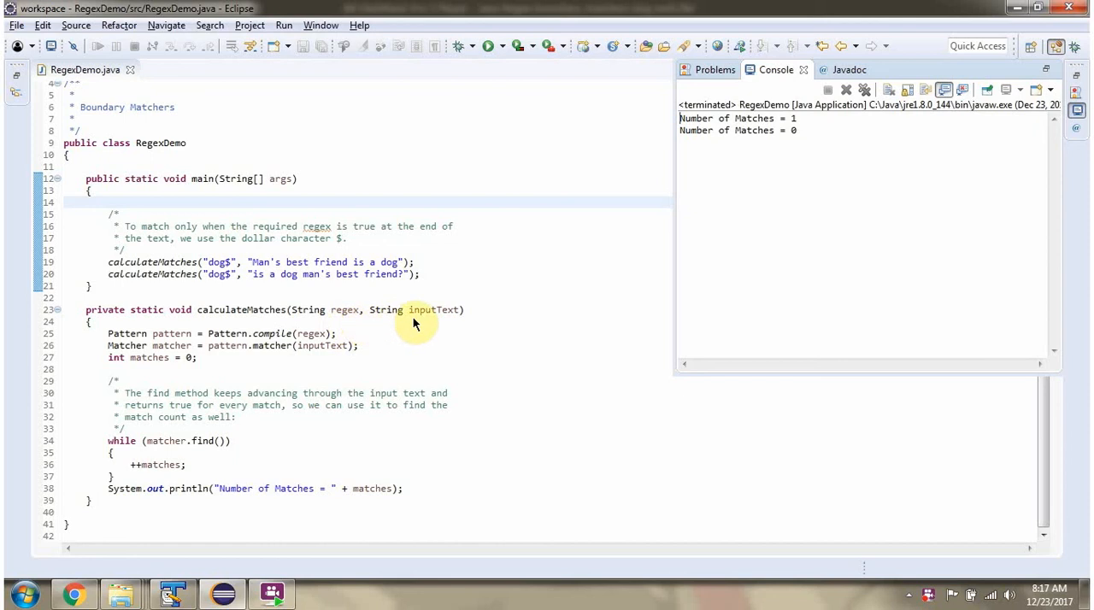
{"action": "mouse_move", "coordinate": [257, 503]}
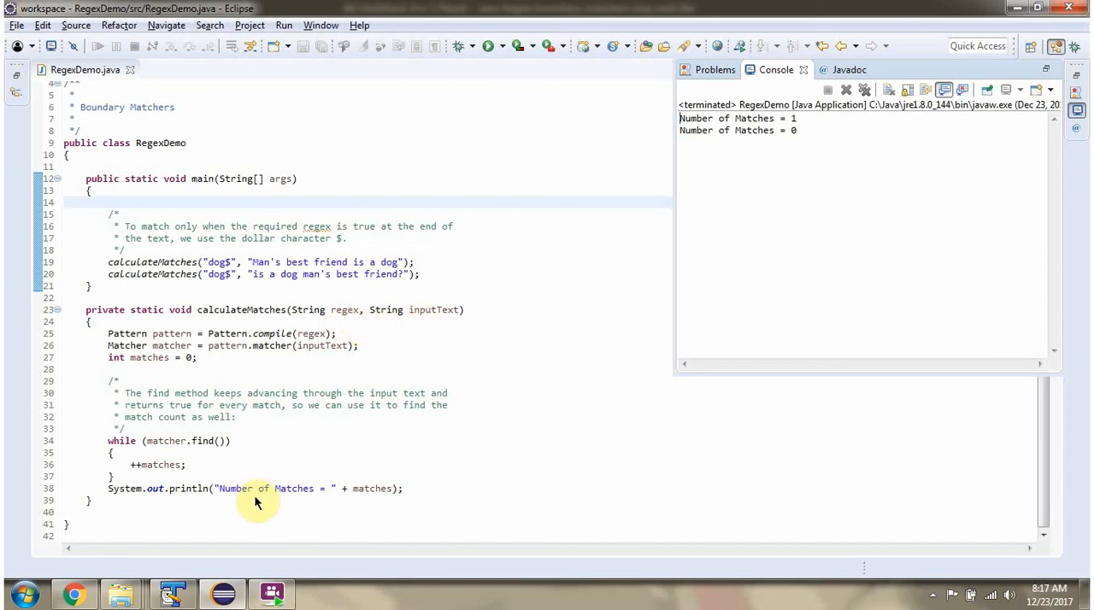
{"action": "mouse_move", "coordinate": [367, 503]}
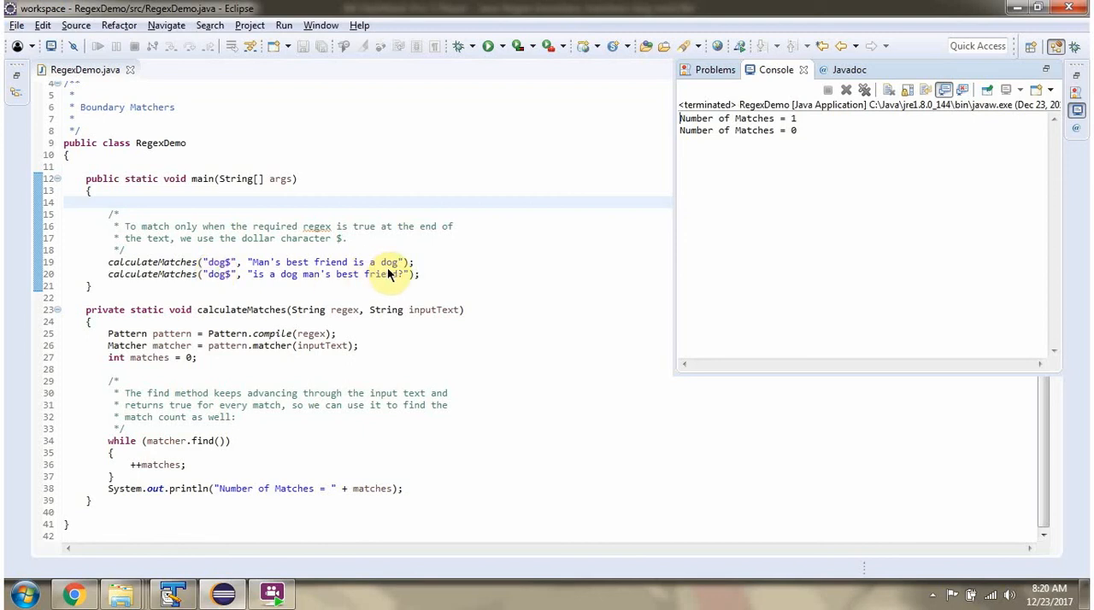
{"action": "mouse_move", "coordinate": [368, 274]}
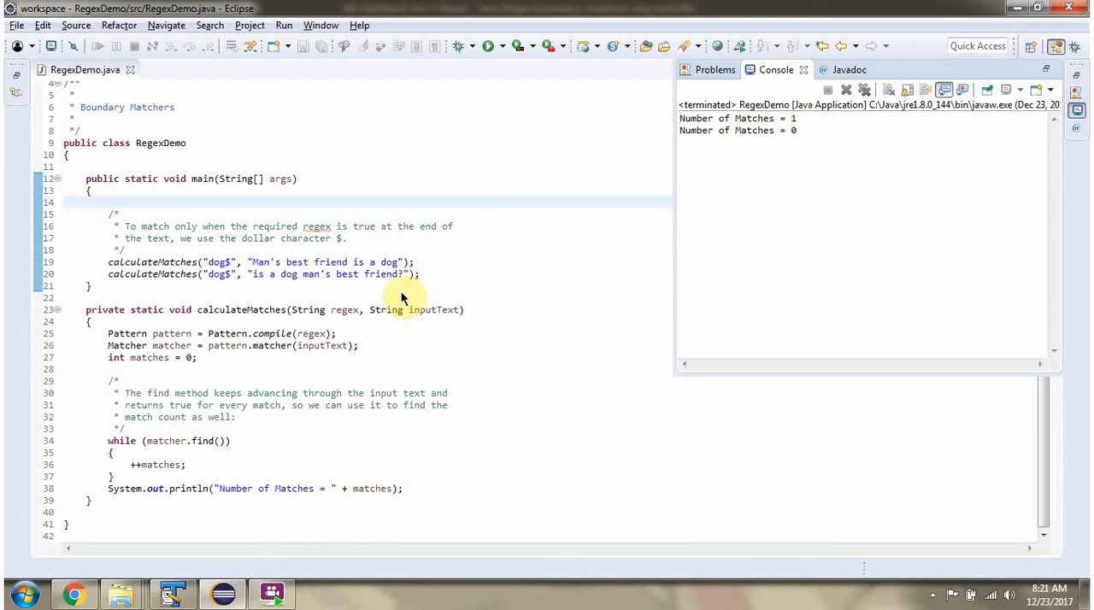
{"action": "mouse_move", "coordinate": [383, 287]}
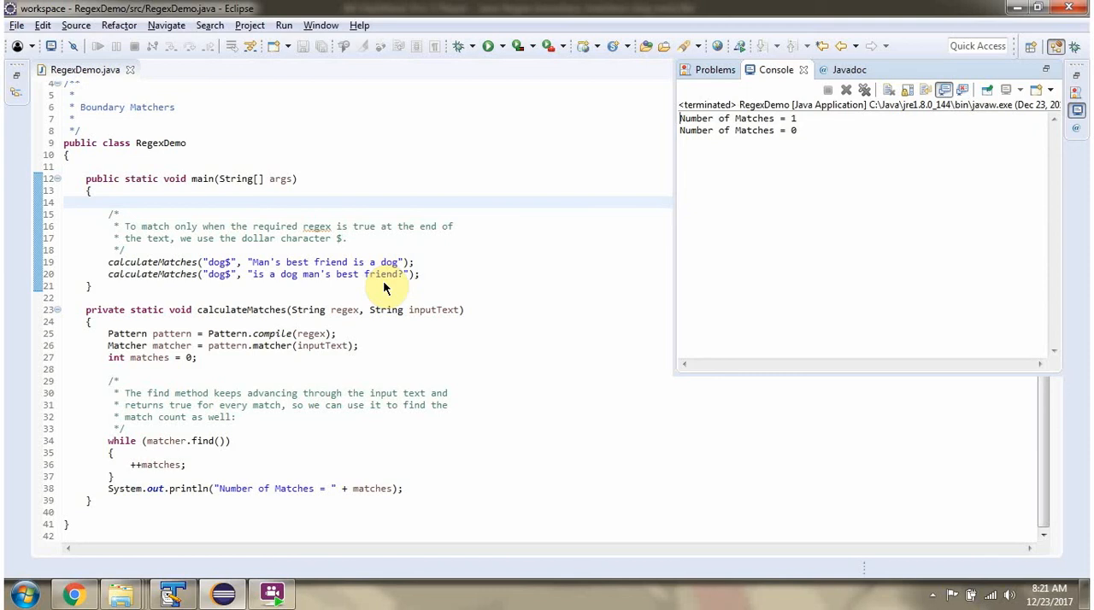
{"action": "mouse_move", "coordinate": [810, 140]}
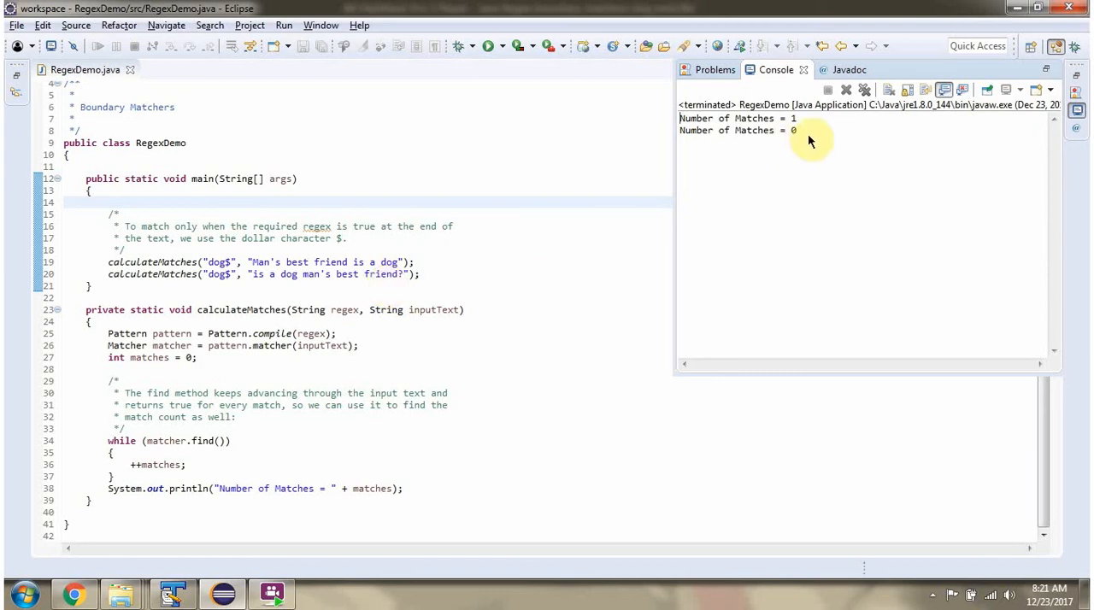
{"action": "mouse_move", "coordinate": [795, 137]}
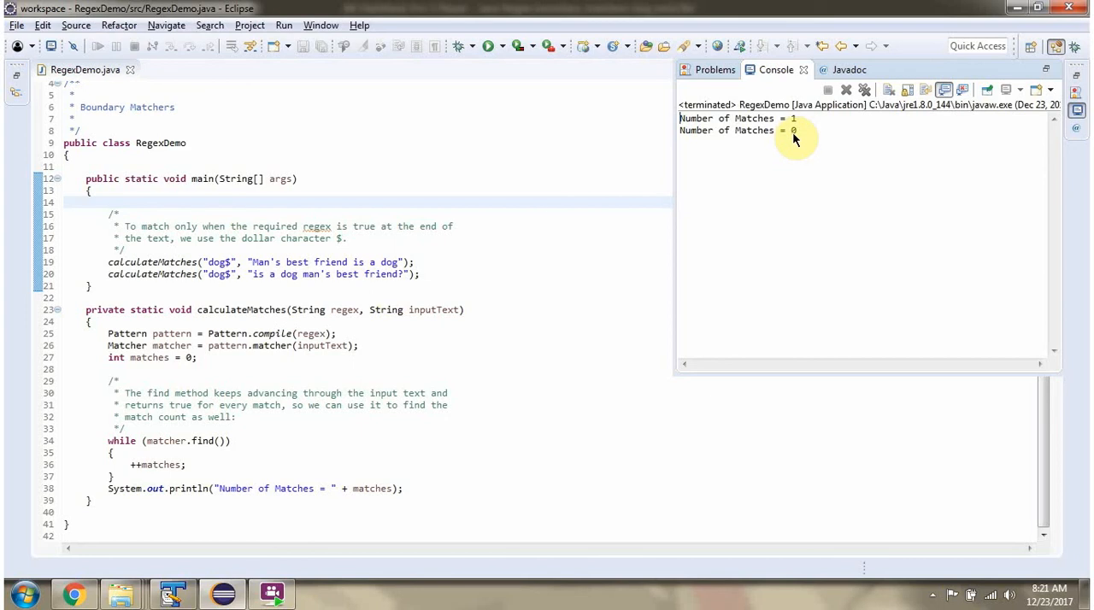